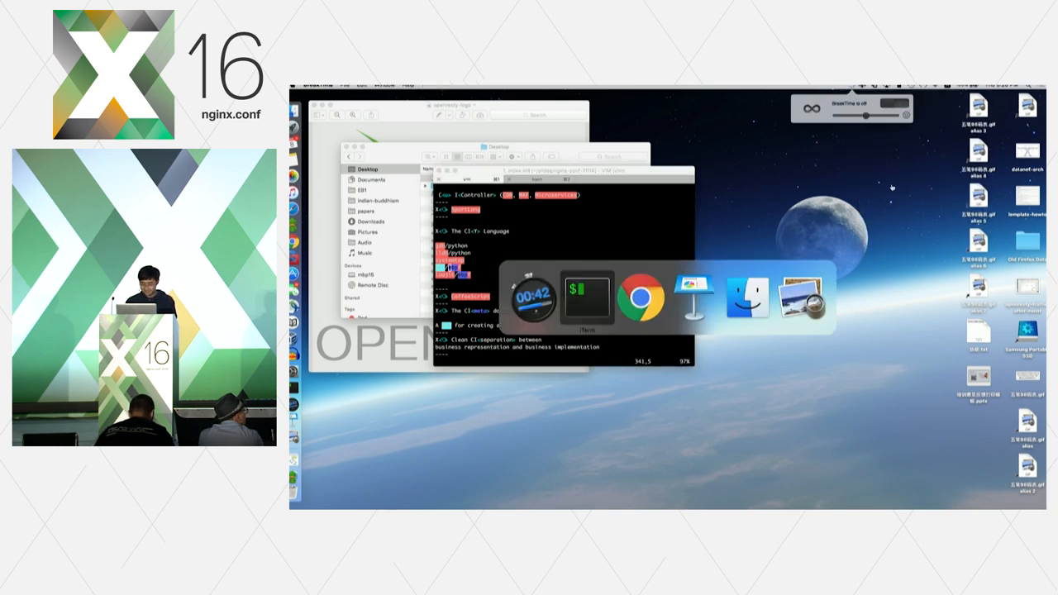
click(641, 298)
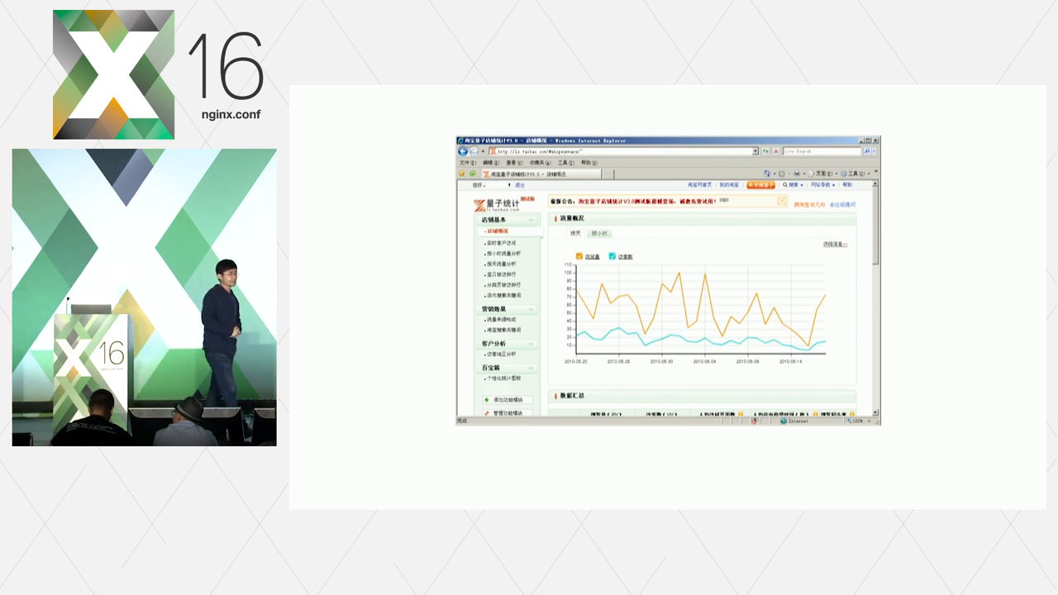
click(501, 317)
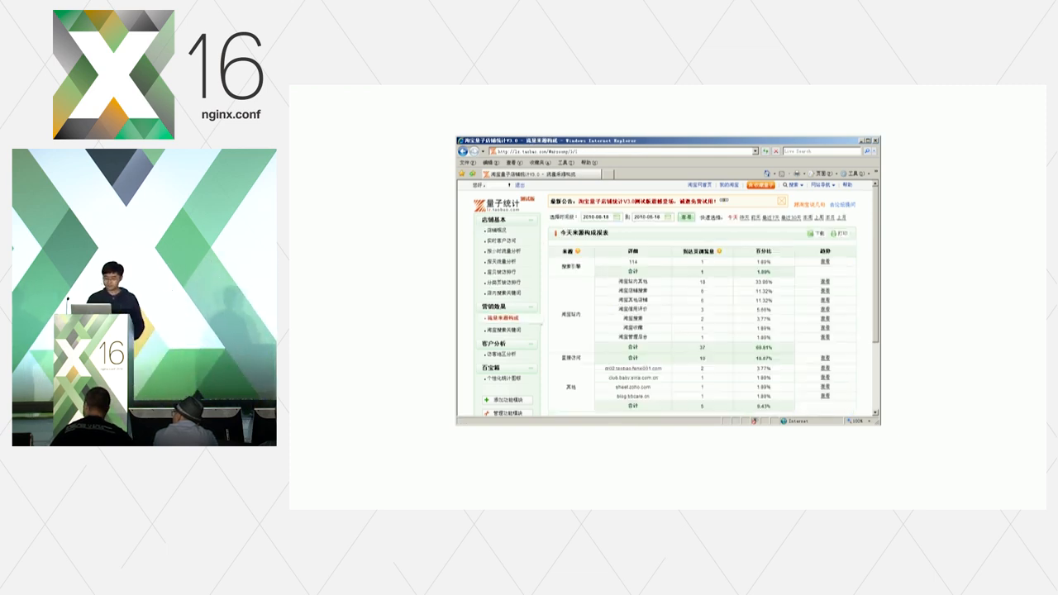